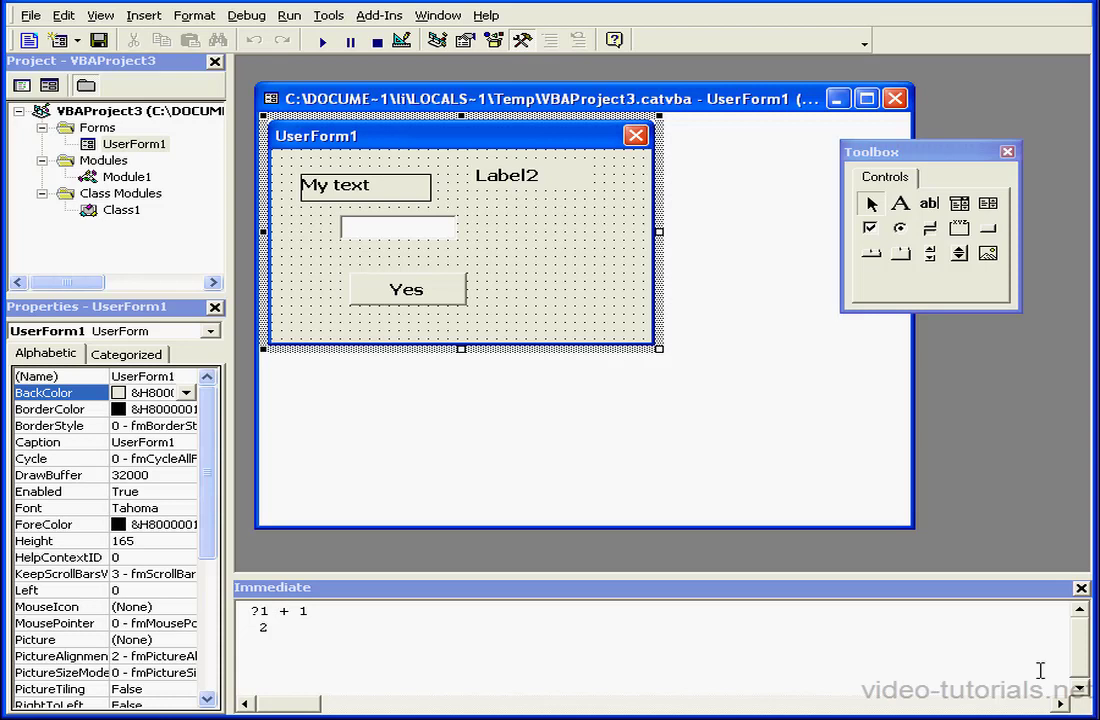
mouse_move(578, 412)
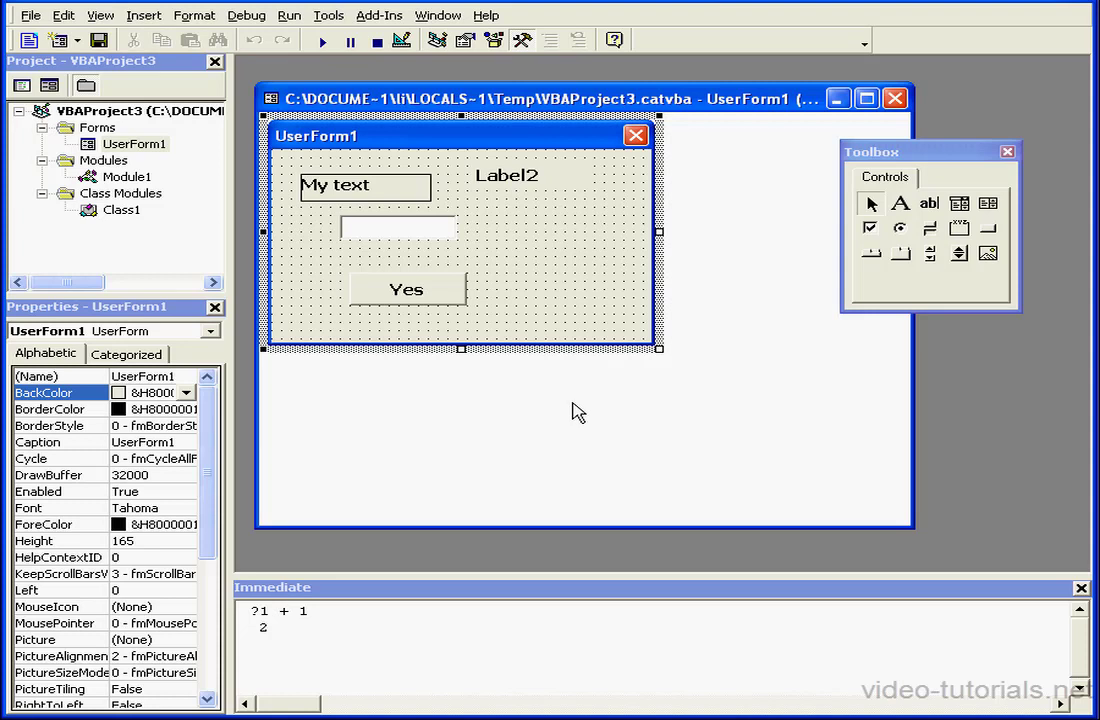
mouse_move(558, 296)
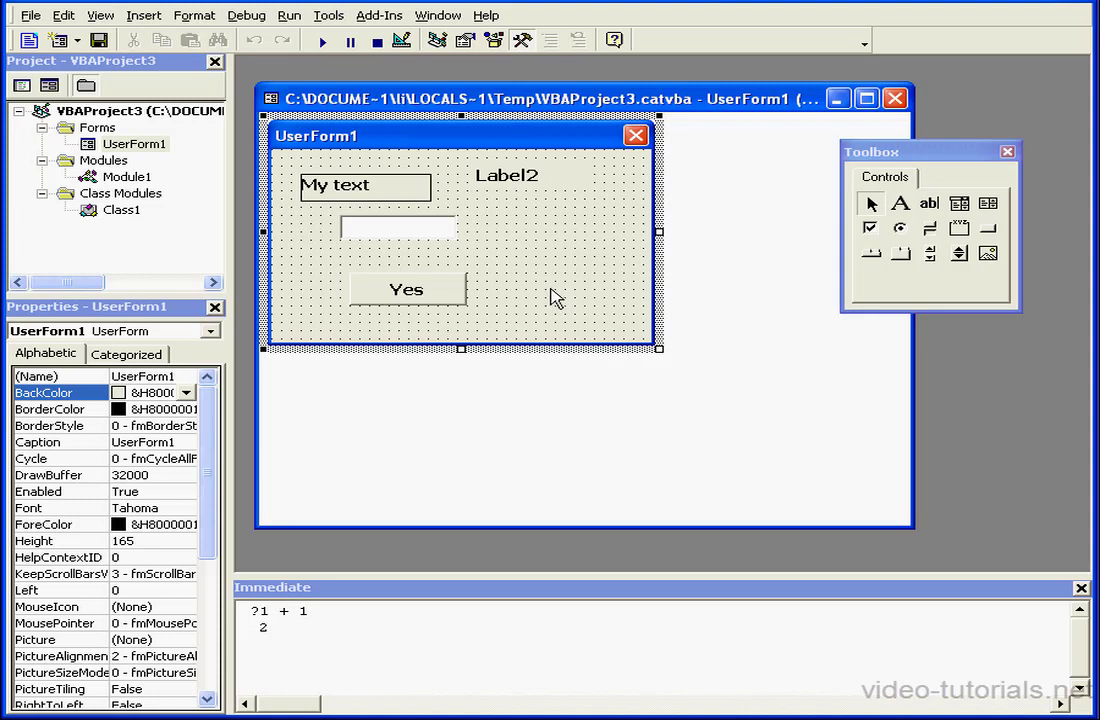
mouse_move(516, 250)
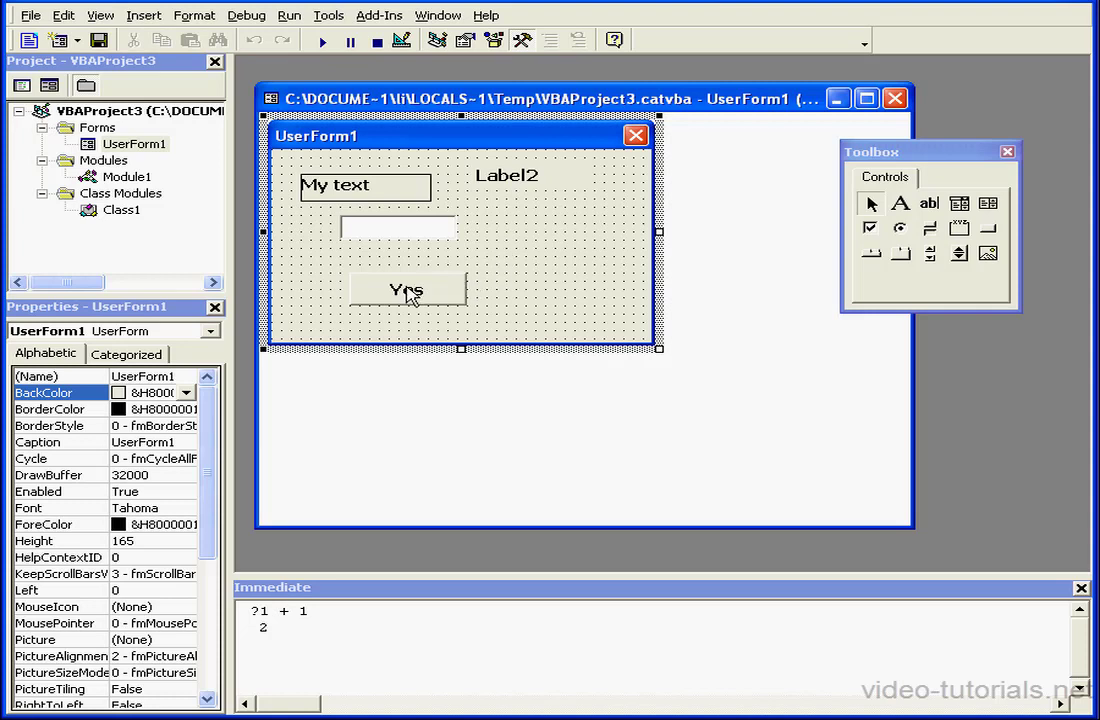
Step: Bring up UserForm1's code from the Yes button and examine the btnYes_Click procedure name
double_click(406, 290)
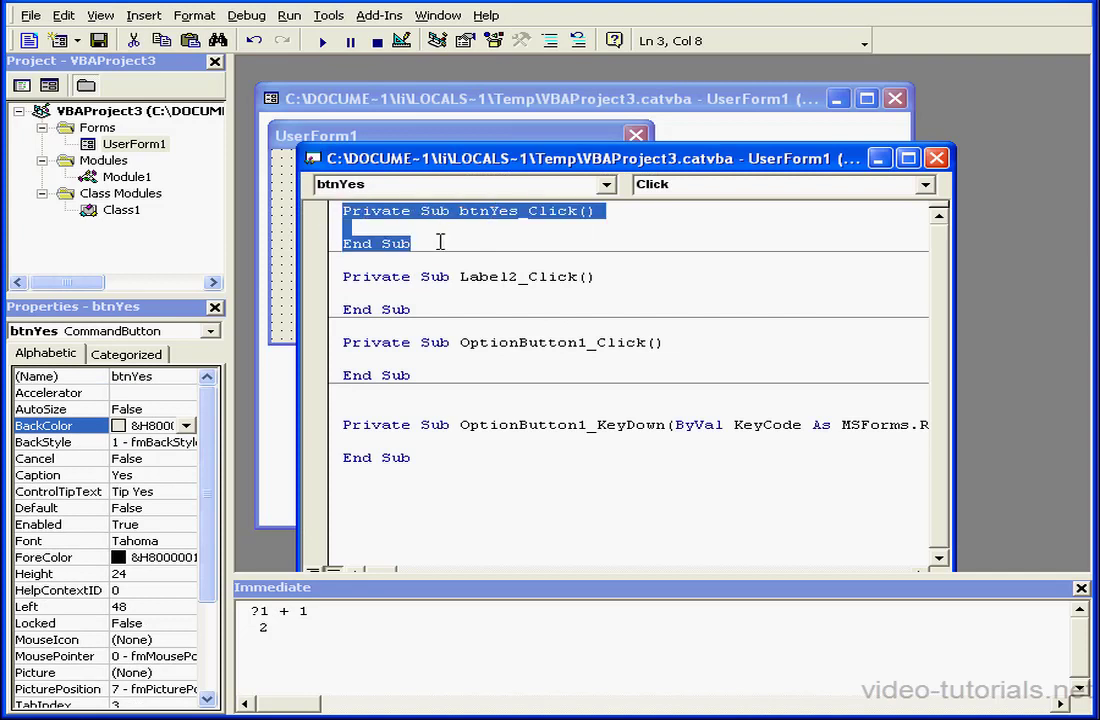
mouse_move(380, 238)
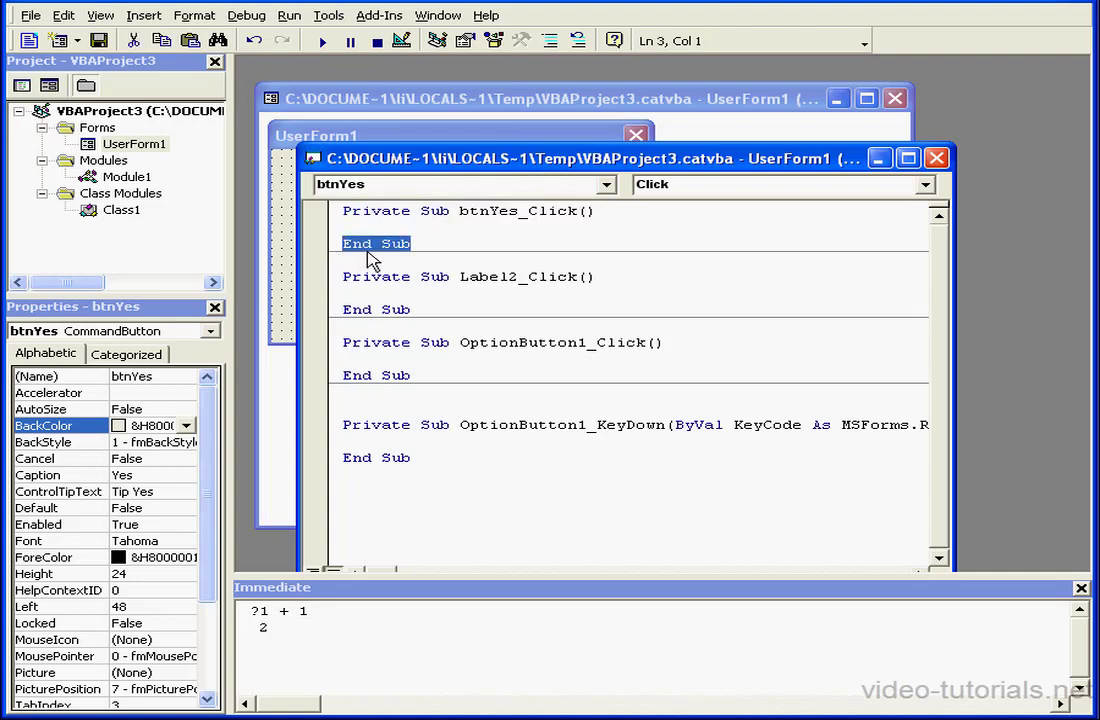
mouse_move(404, 258)
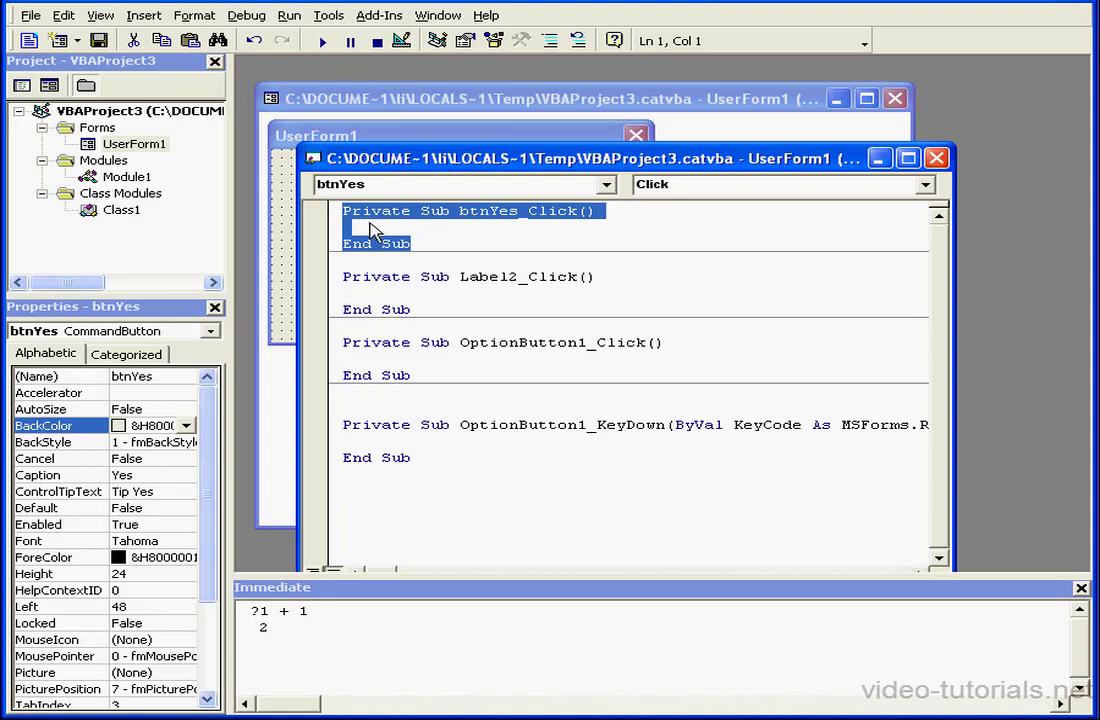
left_click(366, 228)
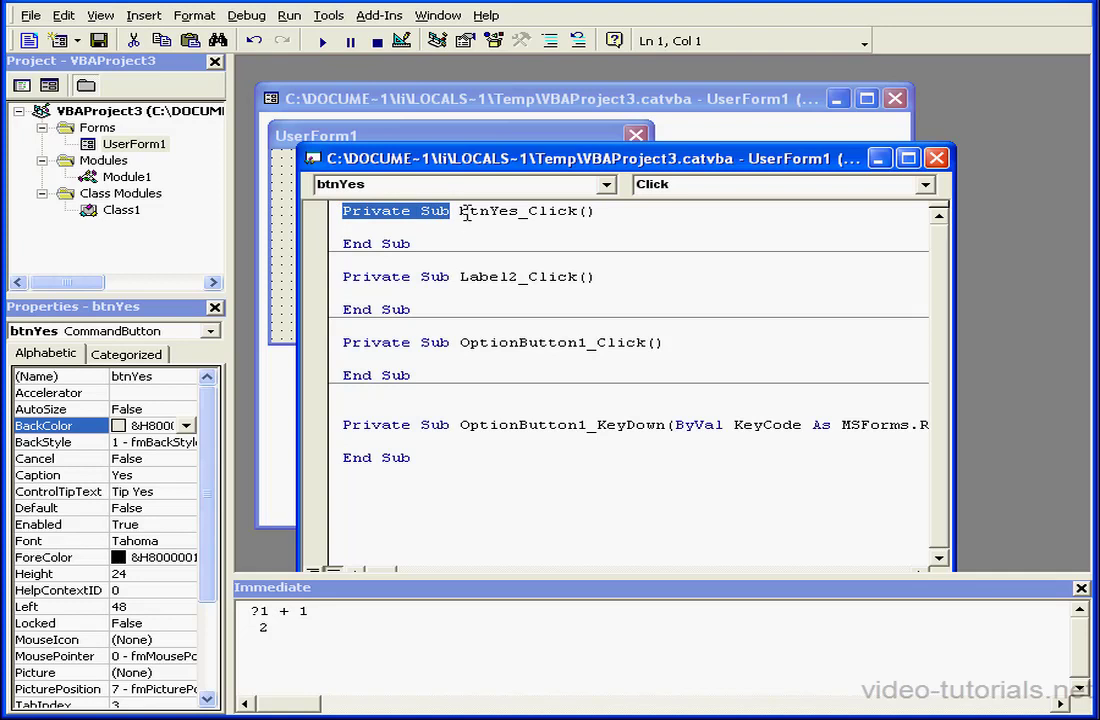
double_click(488, 212)
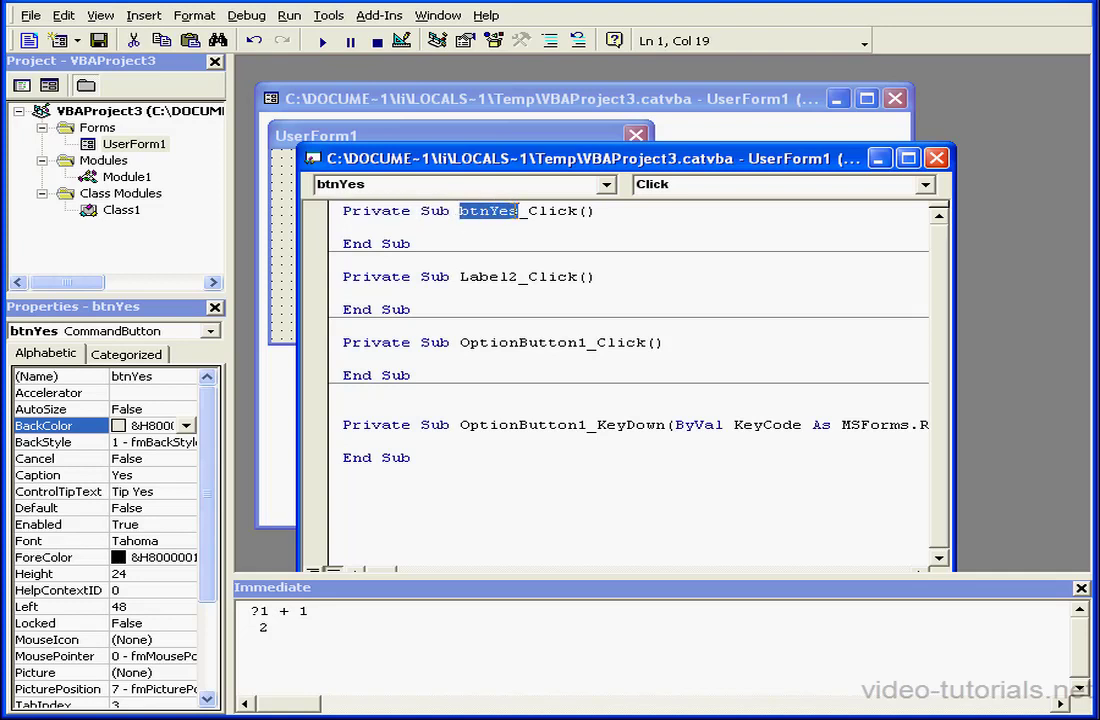
left_click(528, 210)
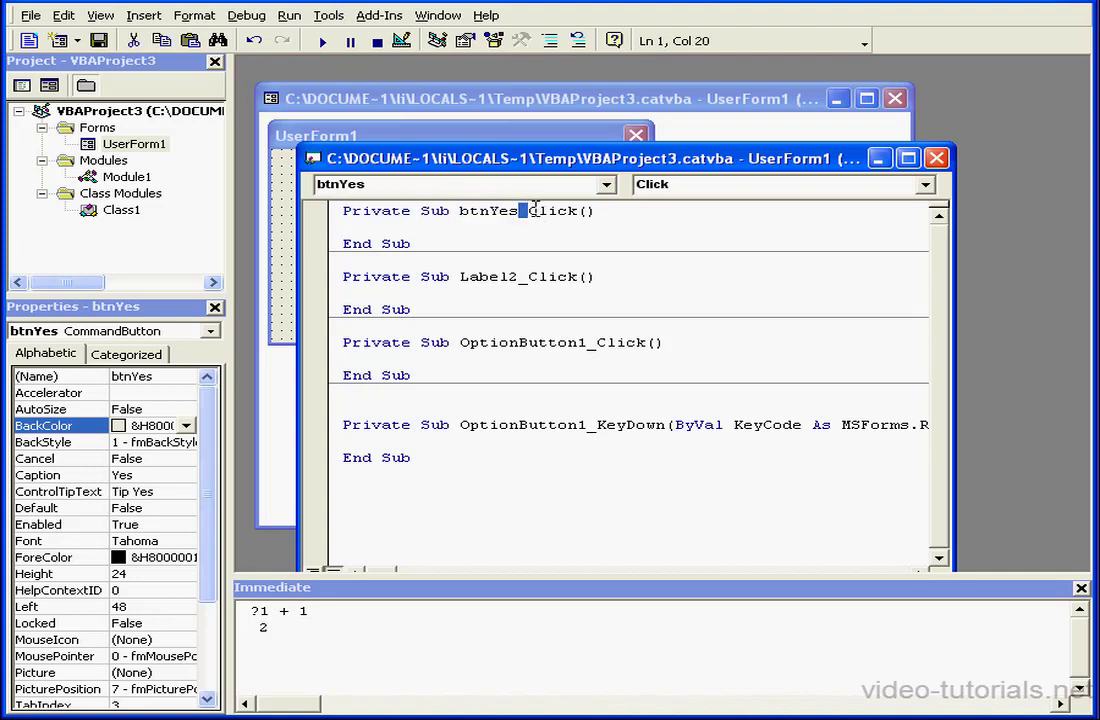
double_click(550, 210)
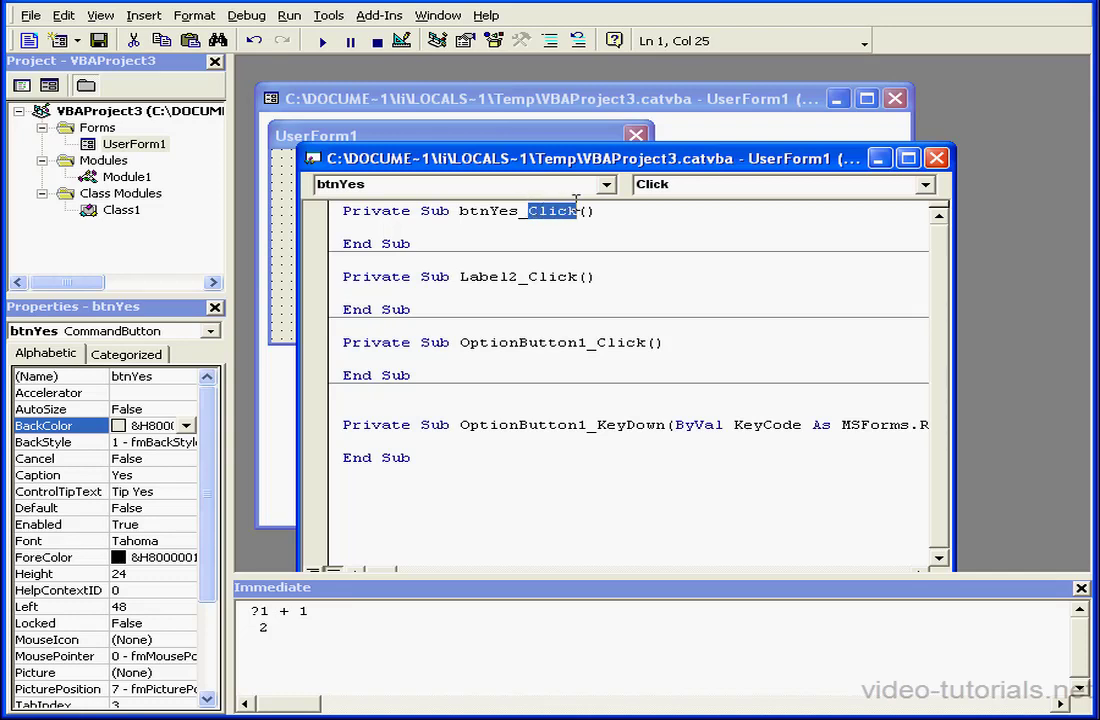
mouse_move(548, 232)
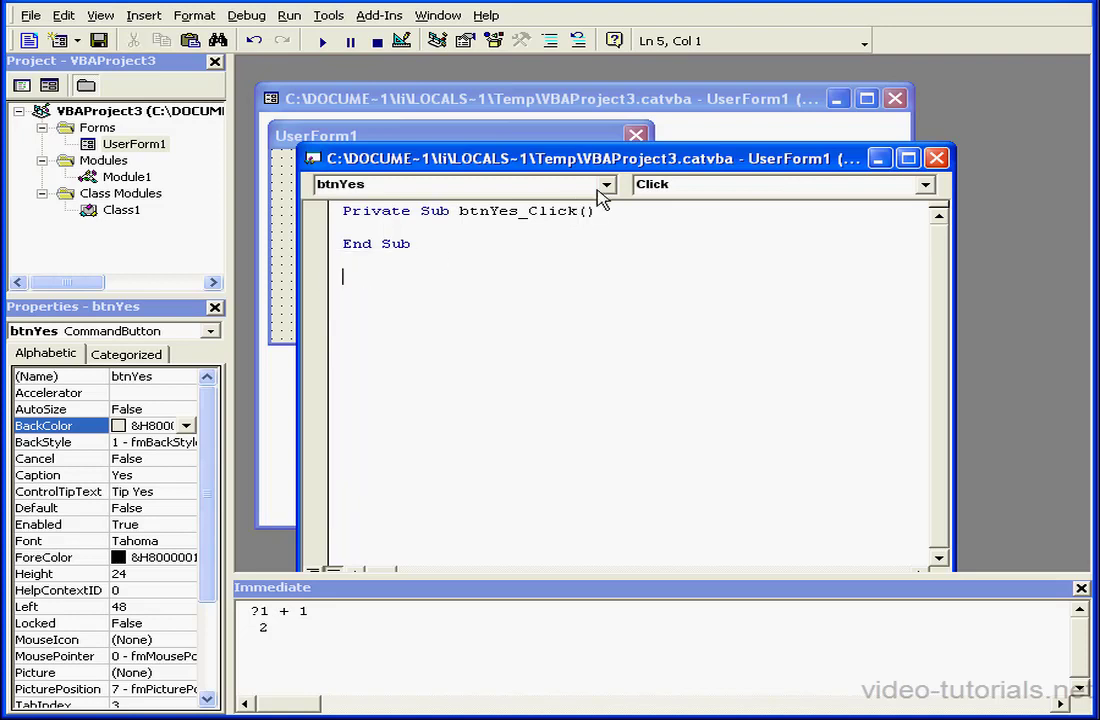
Step: Add an empty btnYes_MouseDown procedure via the btnYes object and MouseDown event lists
left_click(604, 184)
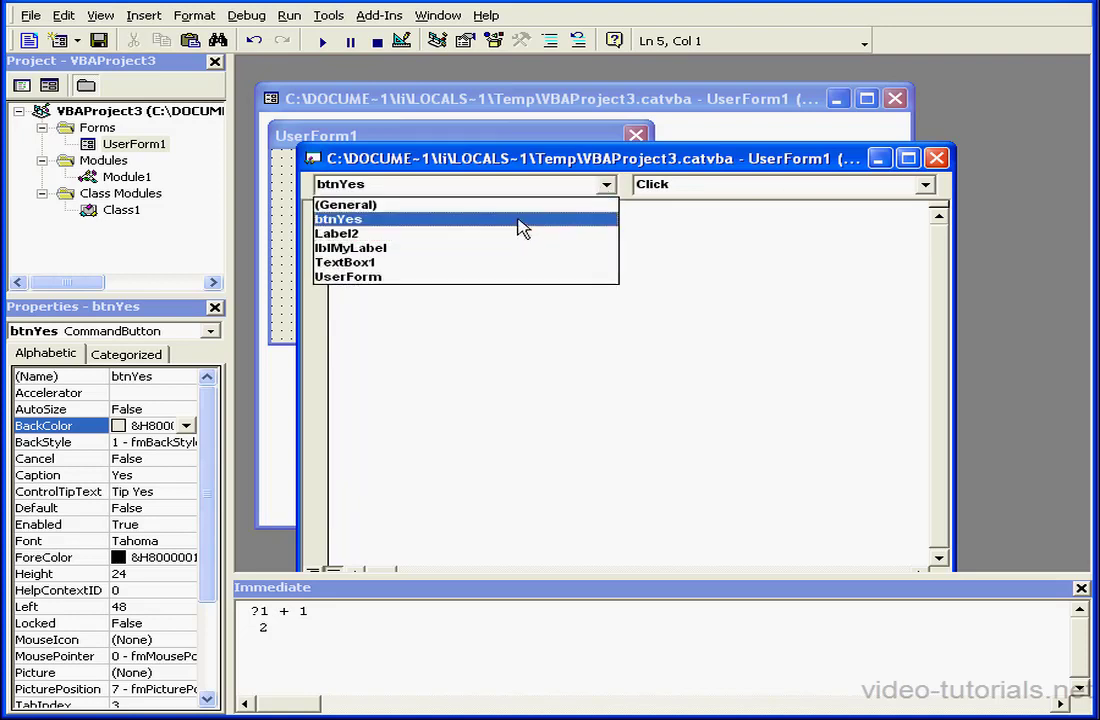
left_click(338, 218)
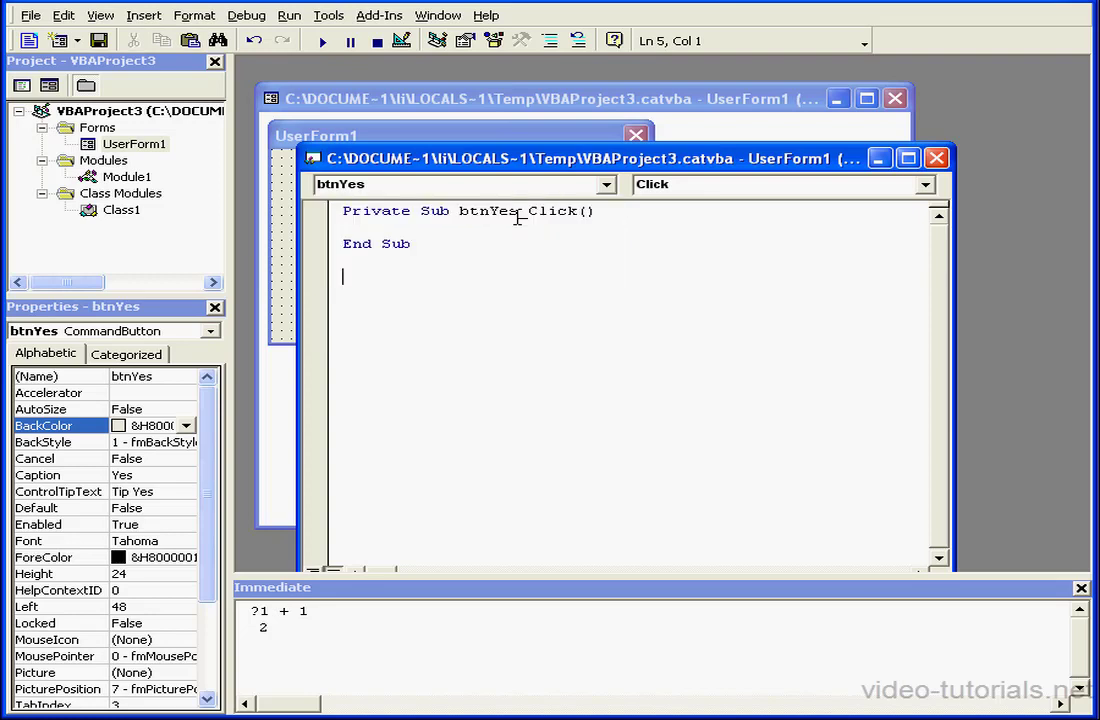
mouse_move(920, 210)
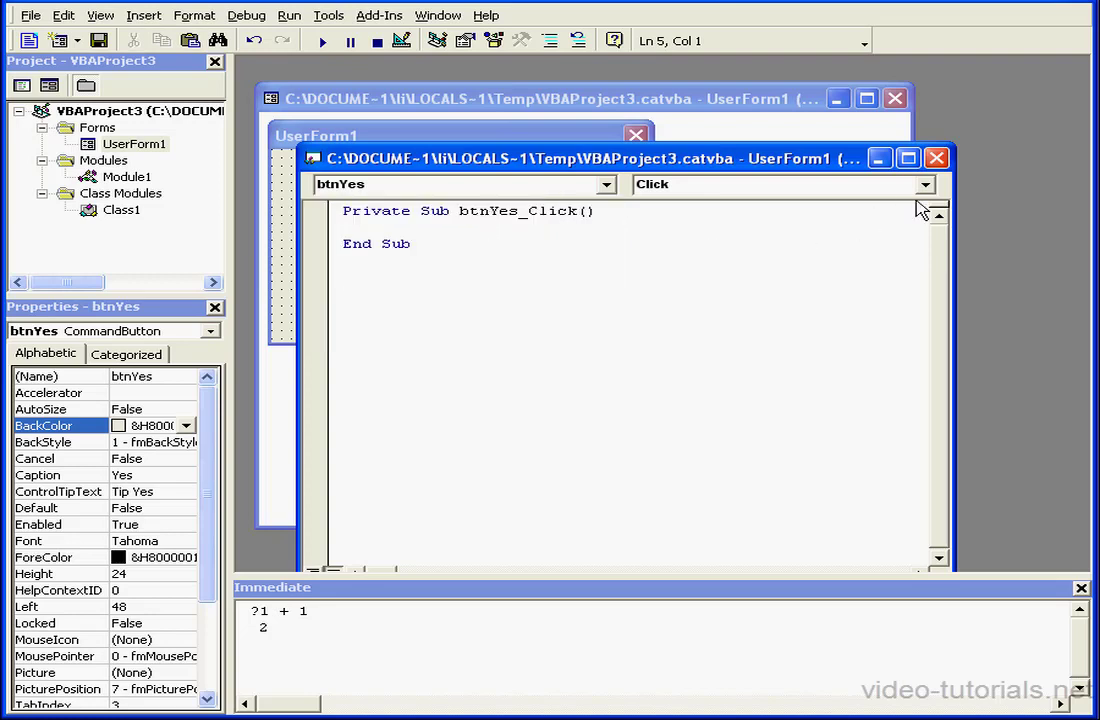
left_click(922, 184)
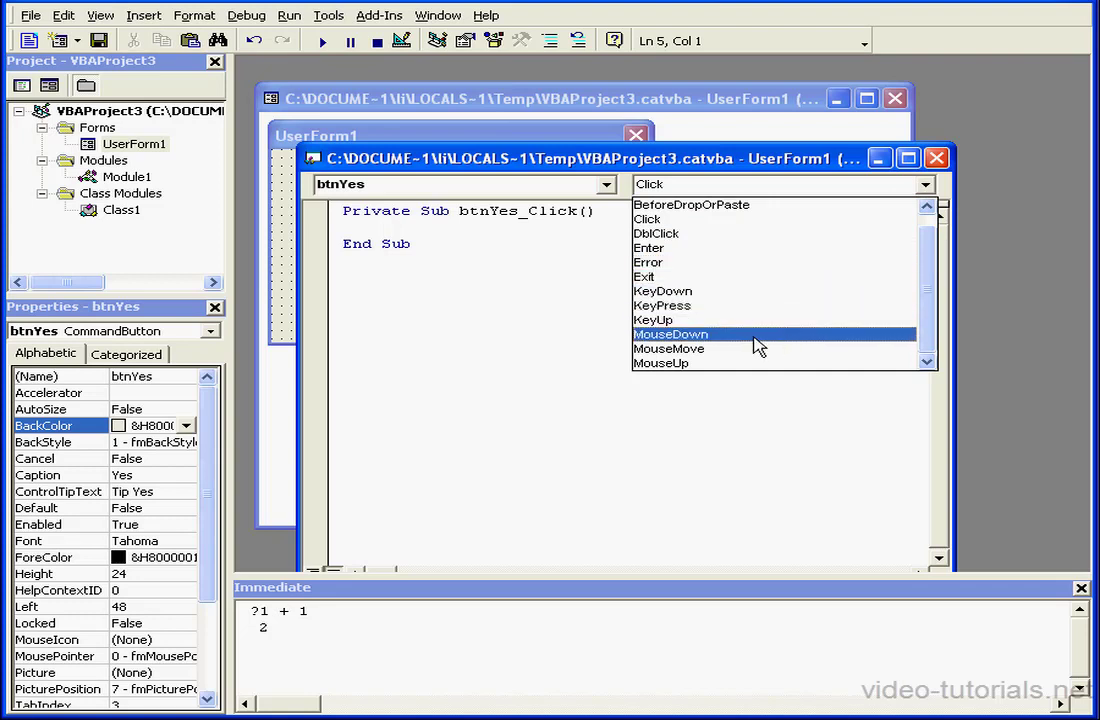
mouse_move(752, 344)
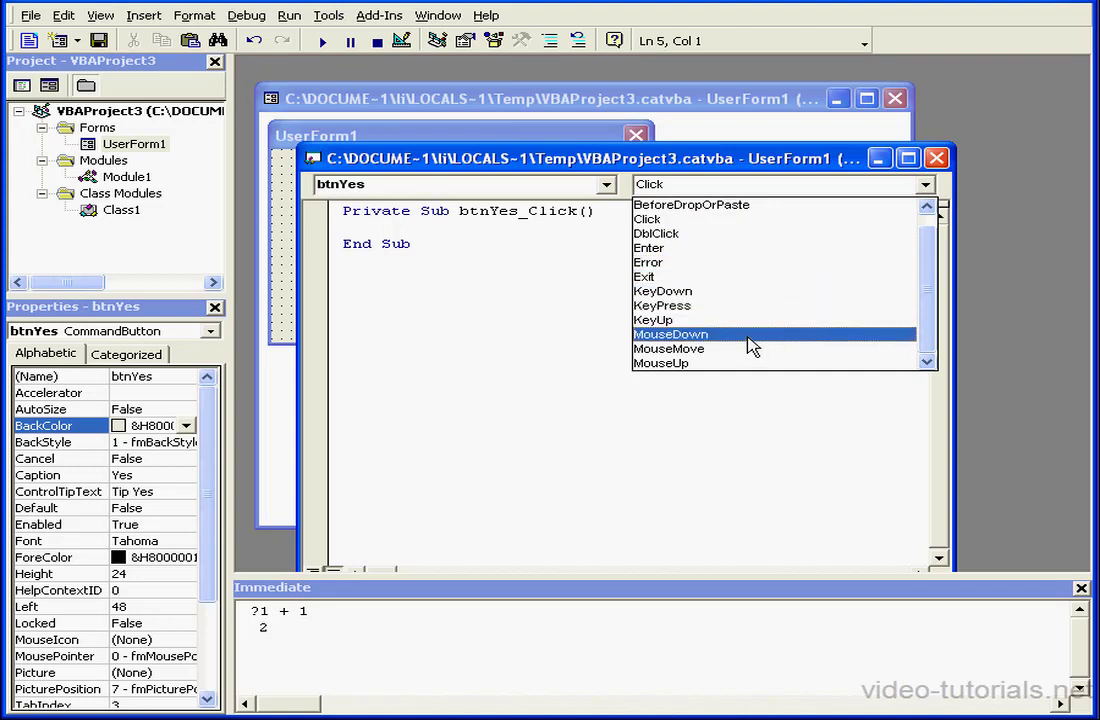
left_click(670, 334)
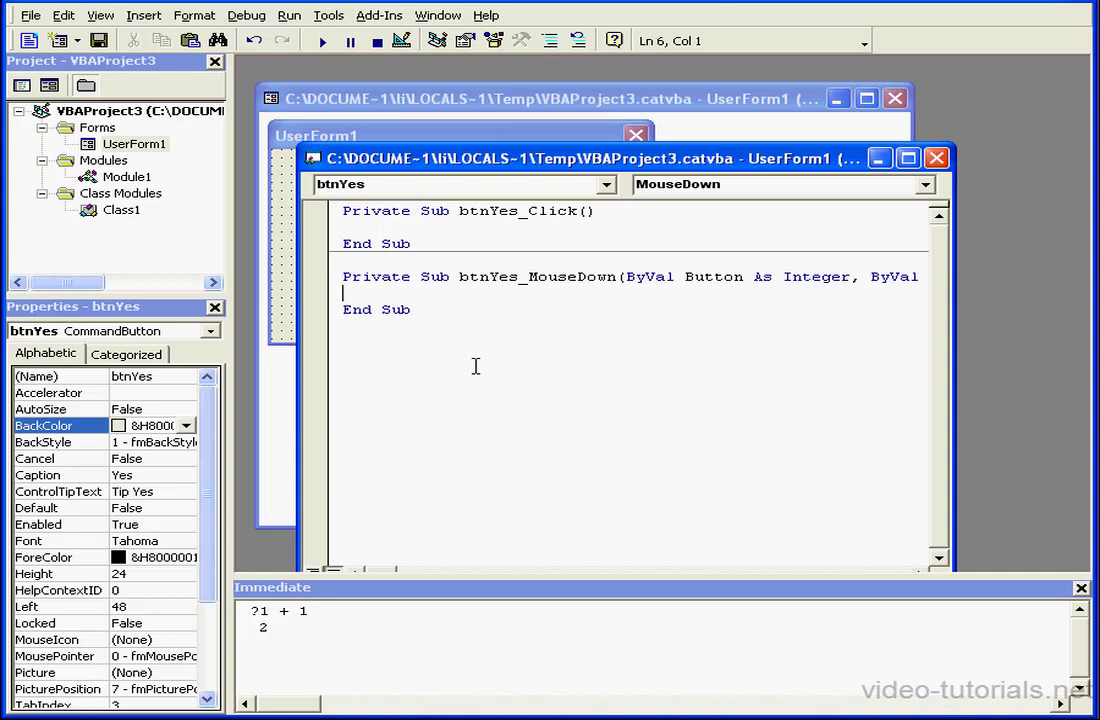
left_click_drag(344, 276, 422, 308)
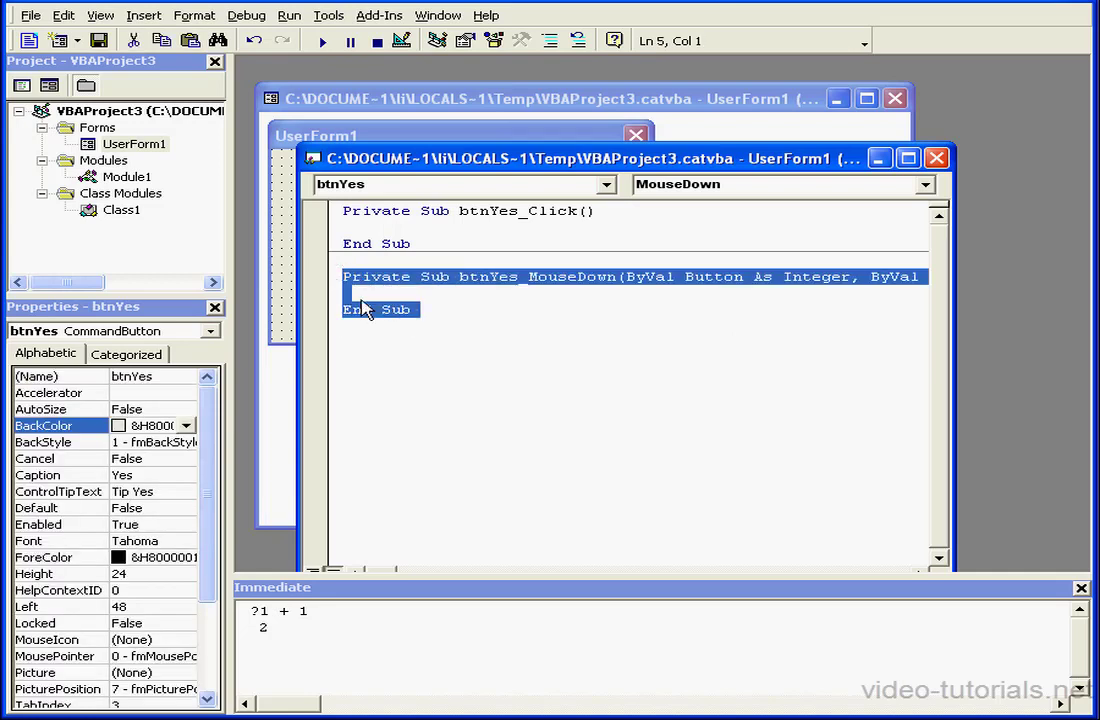
mouse_move(398, 302)
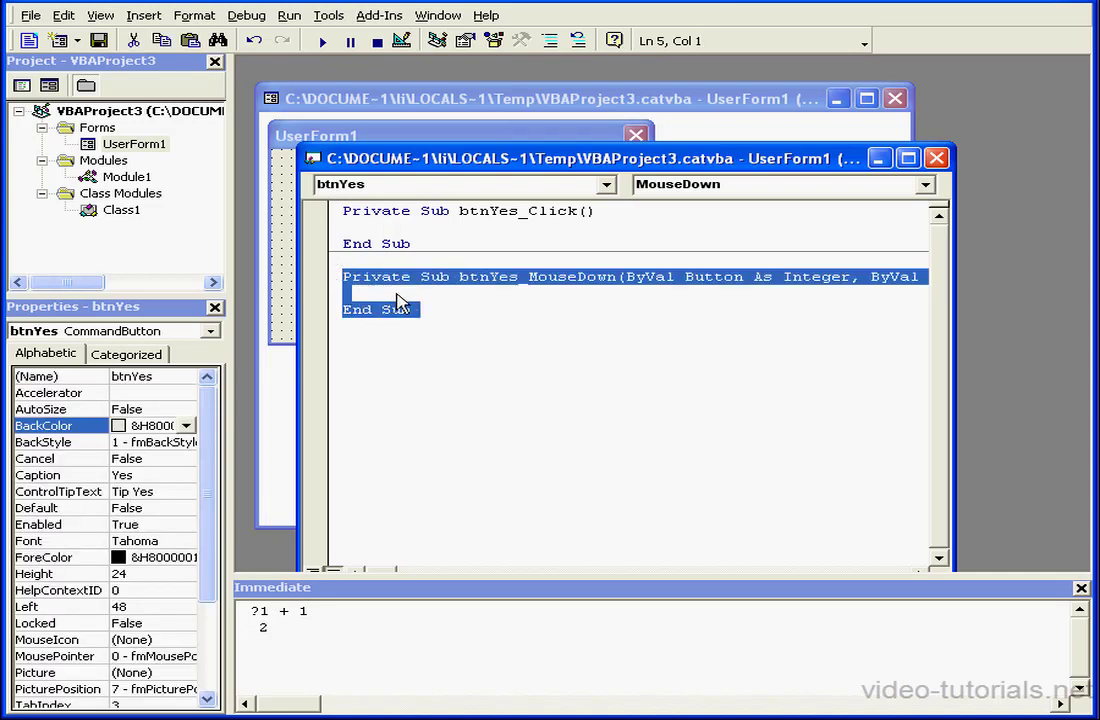
Step: Add empty Label2_Click and lblMyLabel_Click procedures from the object and event lists
left_click(604, 184)
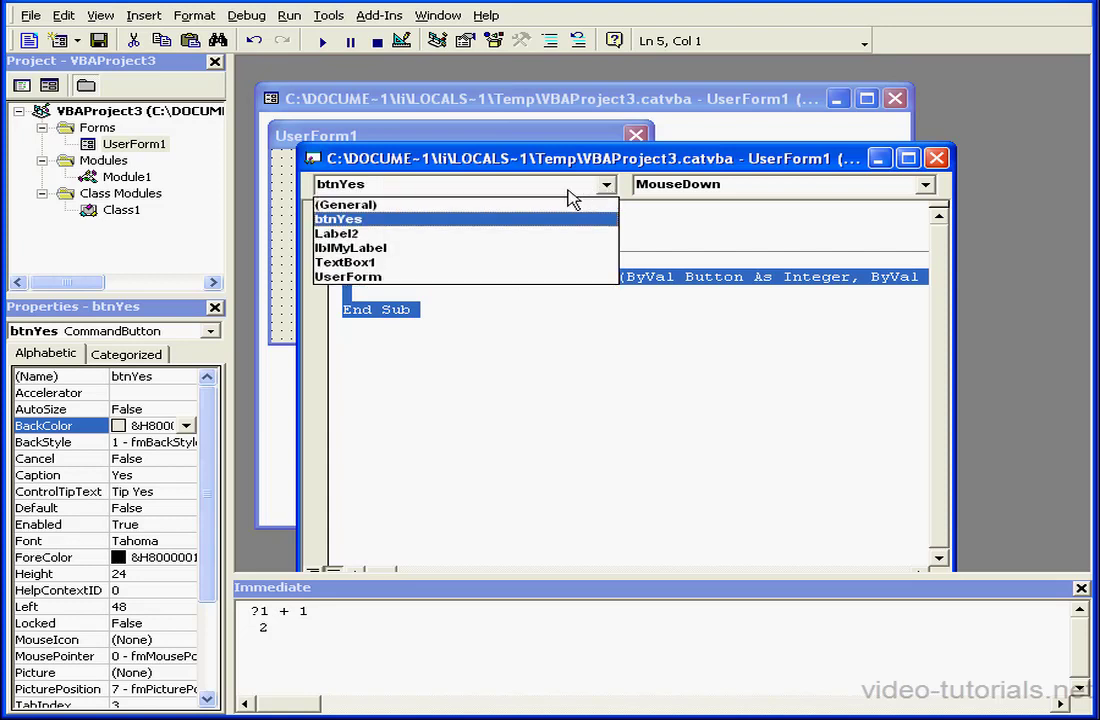
mouse_move(510, 238)
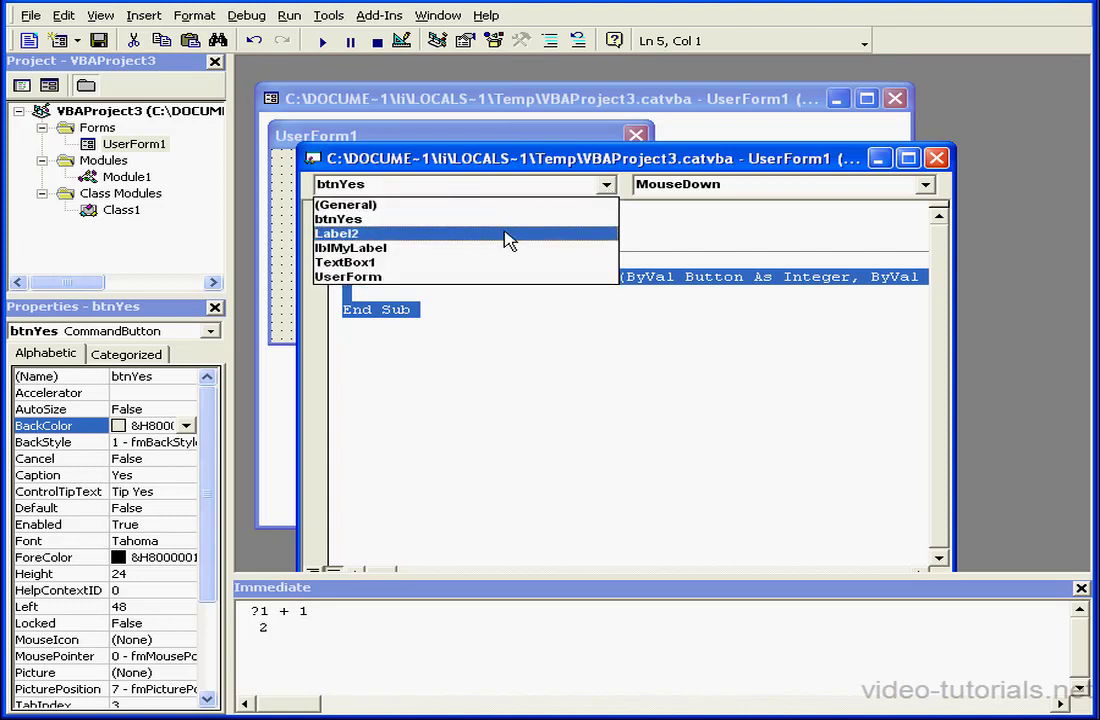
left_click(336, 232)
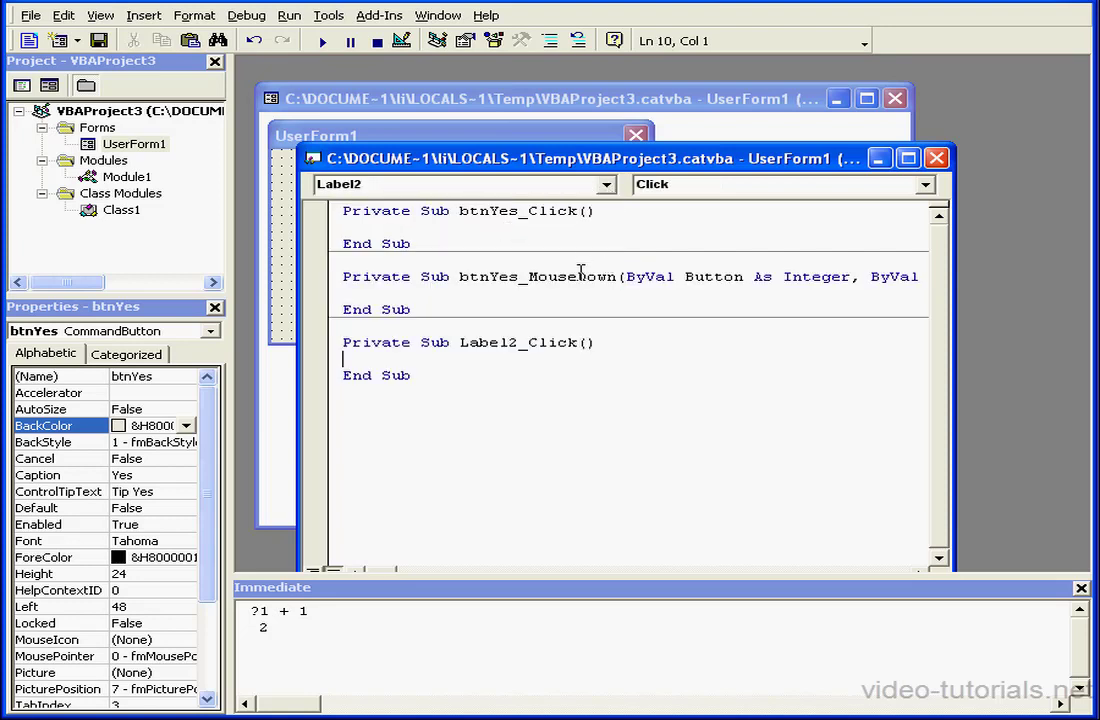
double_click(570, 342)
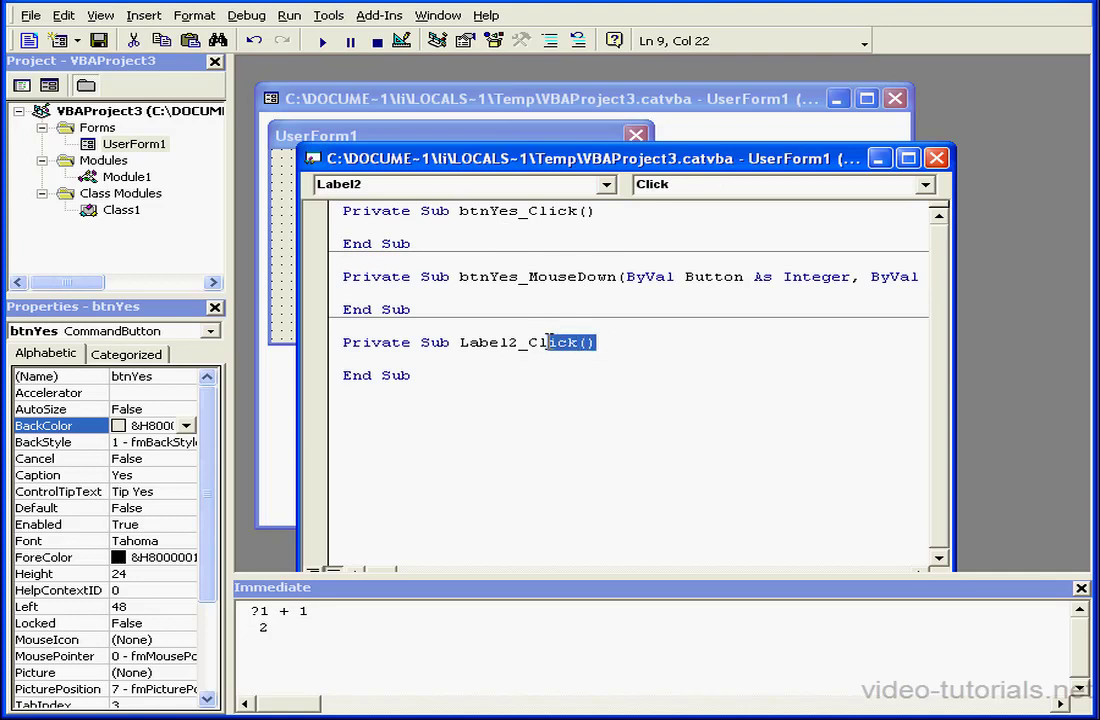
left_click(528, 342)
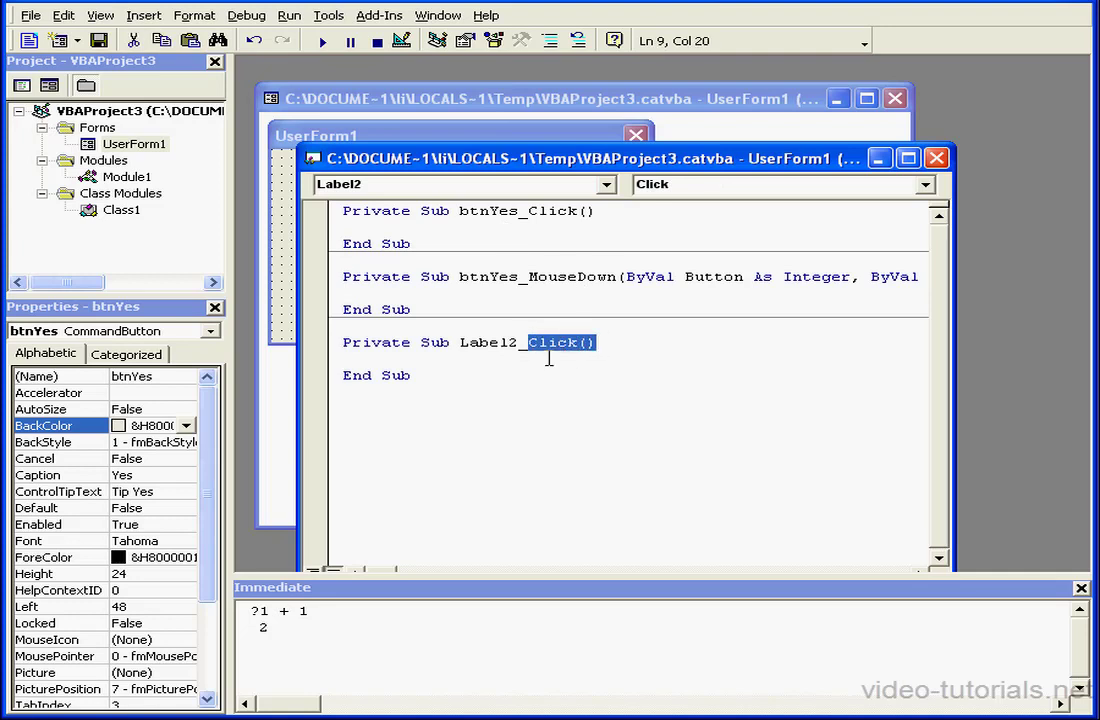
left_click(936, 158)
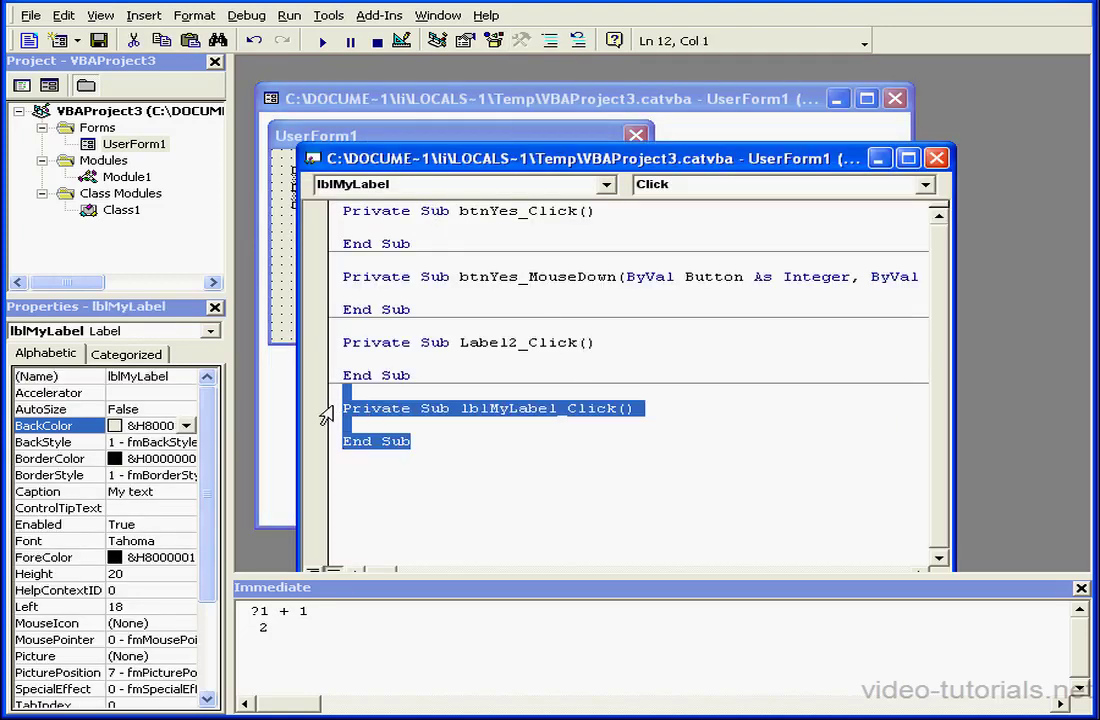
left_click(396, 424)
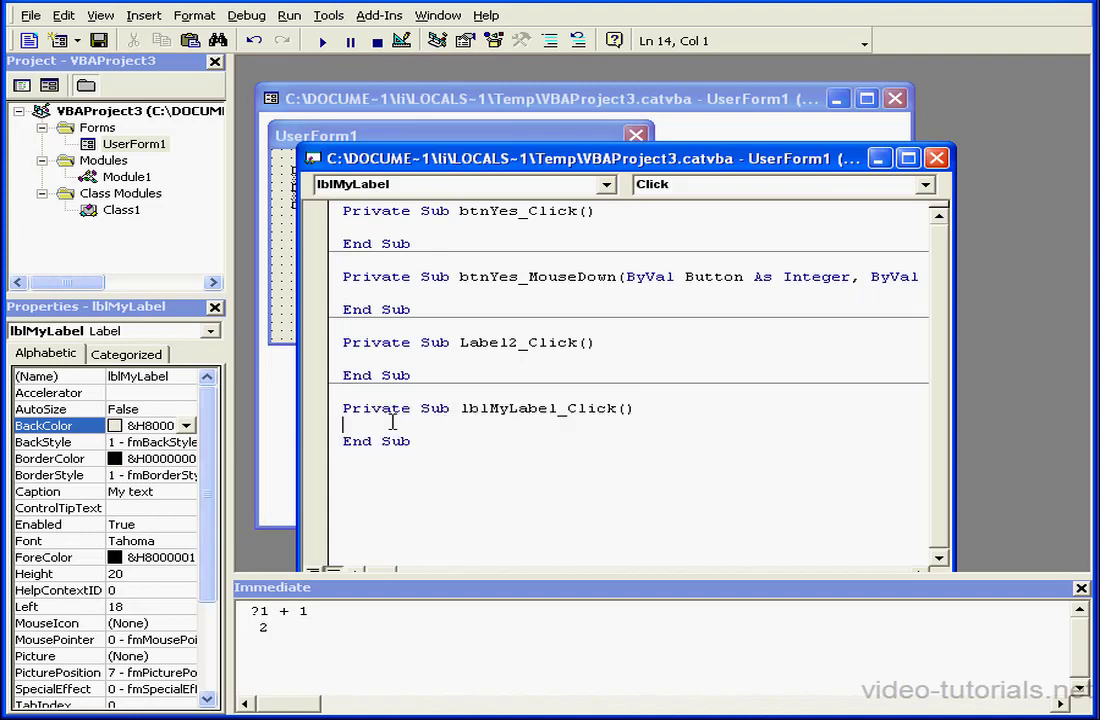
mouse_move(416, 424)
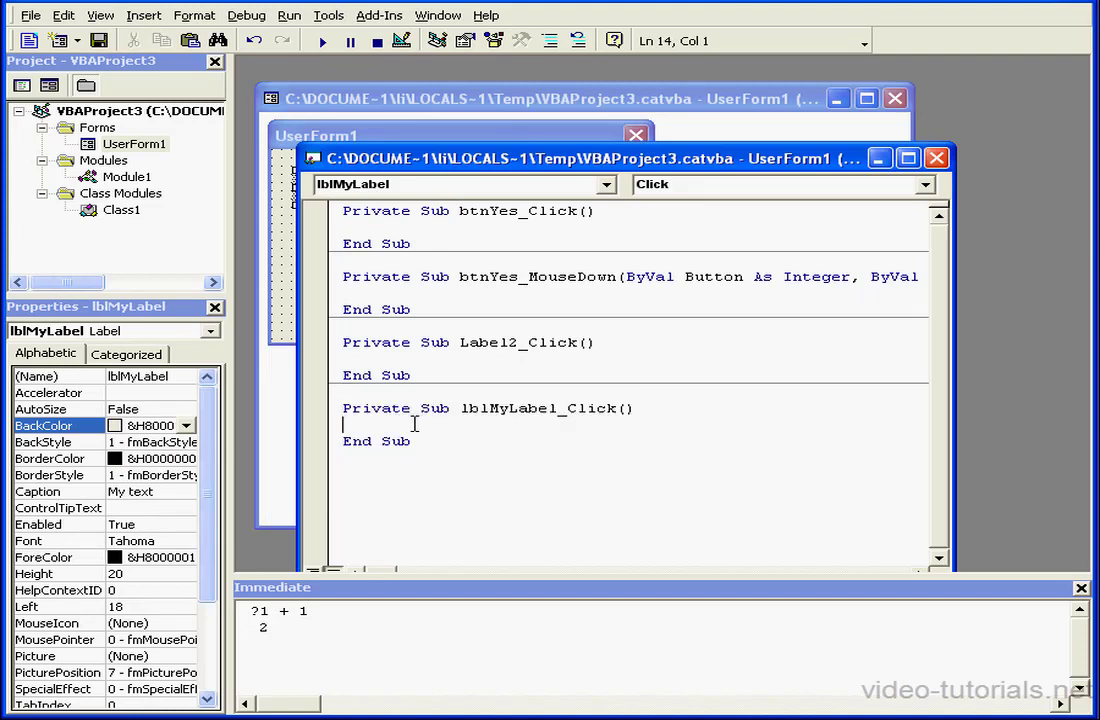